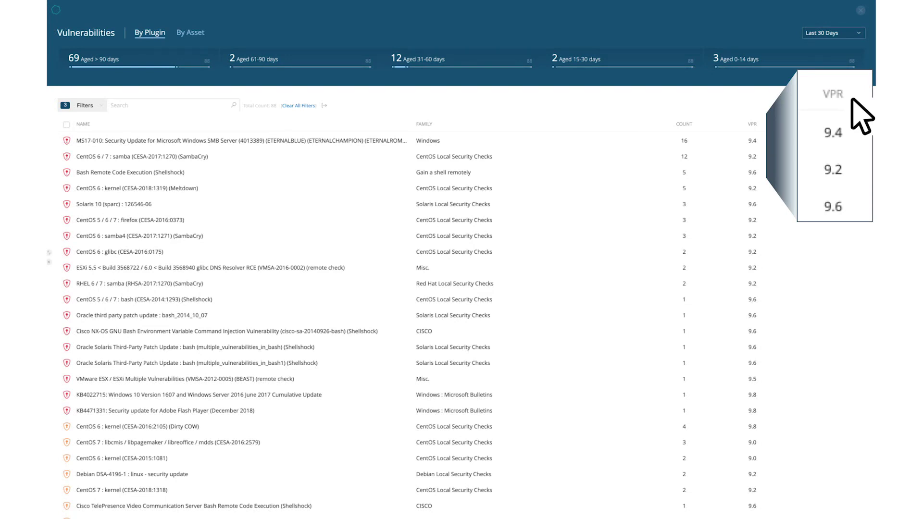
Sort the By Plugin vulnerabilities list by VPR descending, putting Dirty COW at 9.8 on top.
left_click(750, 124)
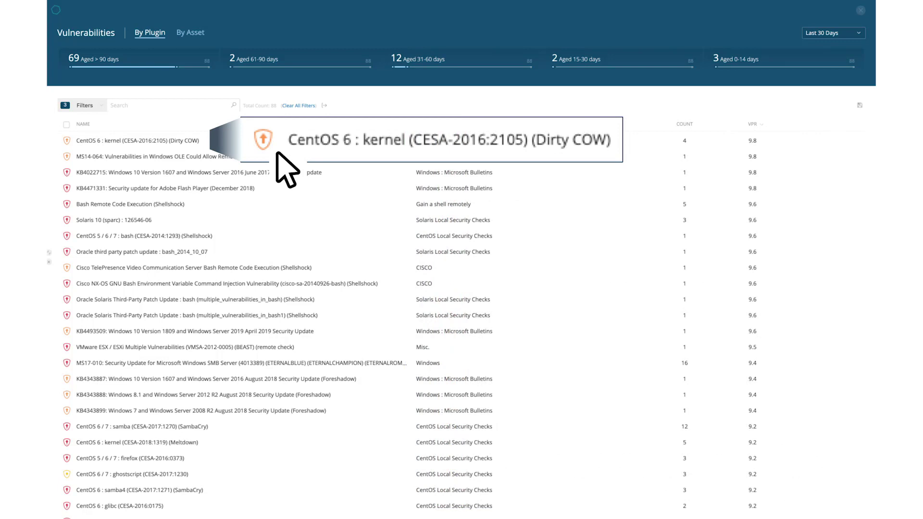
left_click(137, 140)
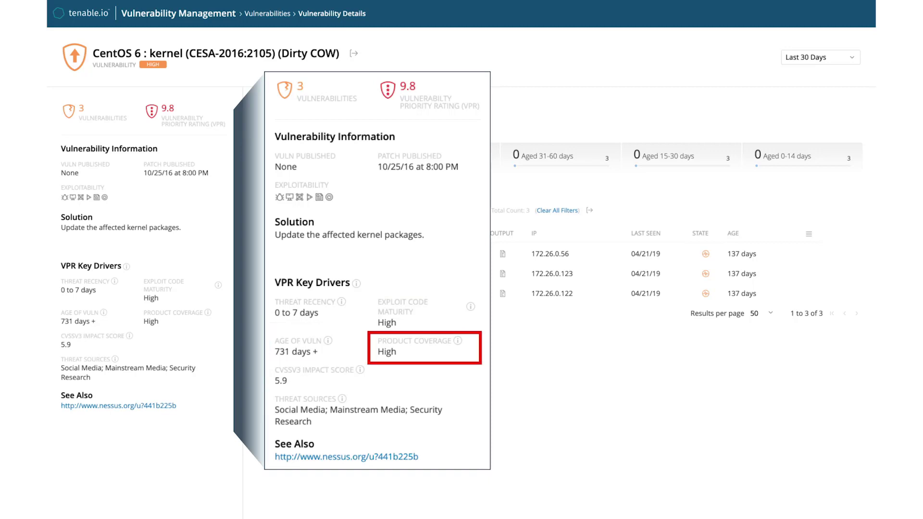
left_click(430, 96)
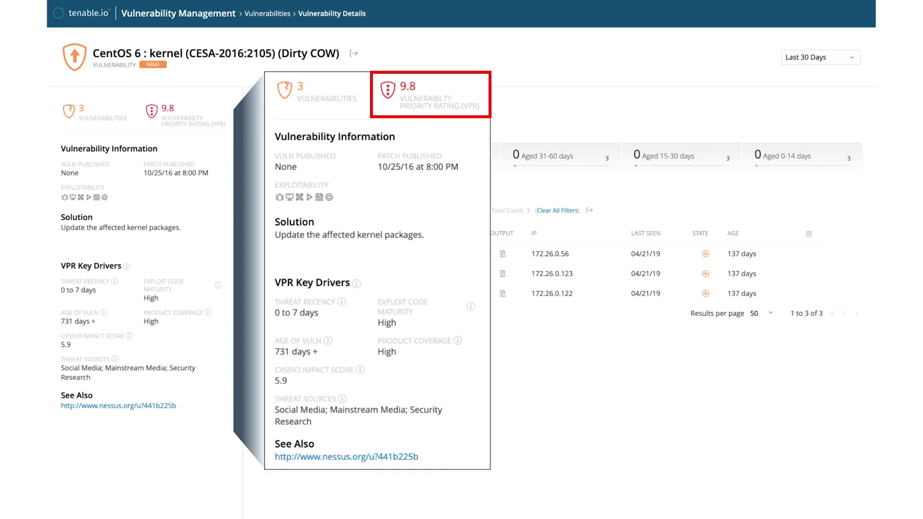